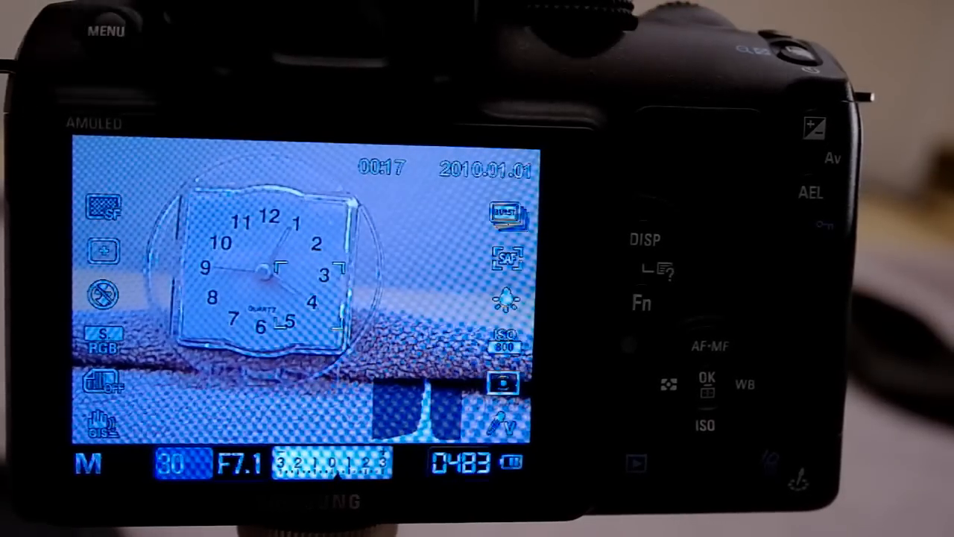
{"action": "left_click", "coordinate": [107, 31]}
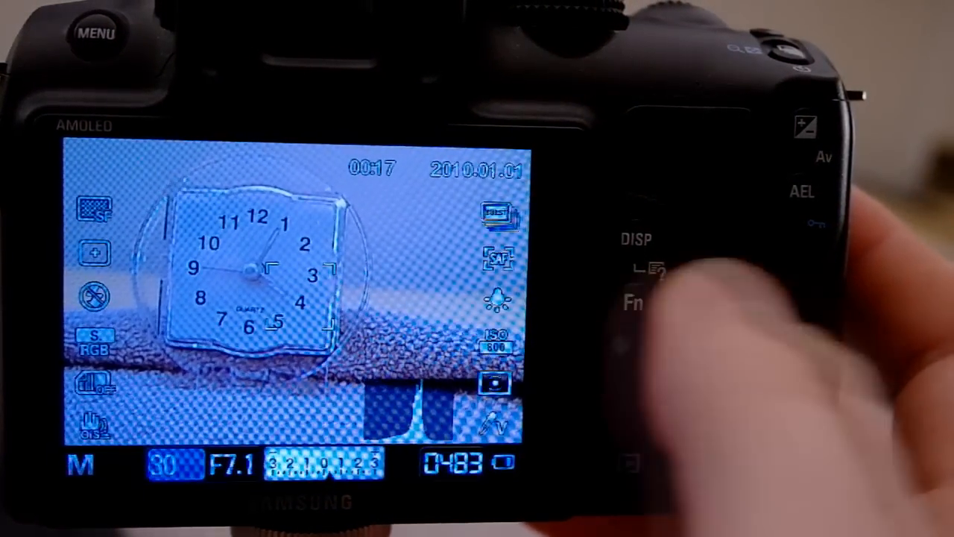
{"action": "left_click", "coordinate": [632, 303]}
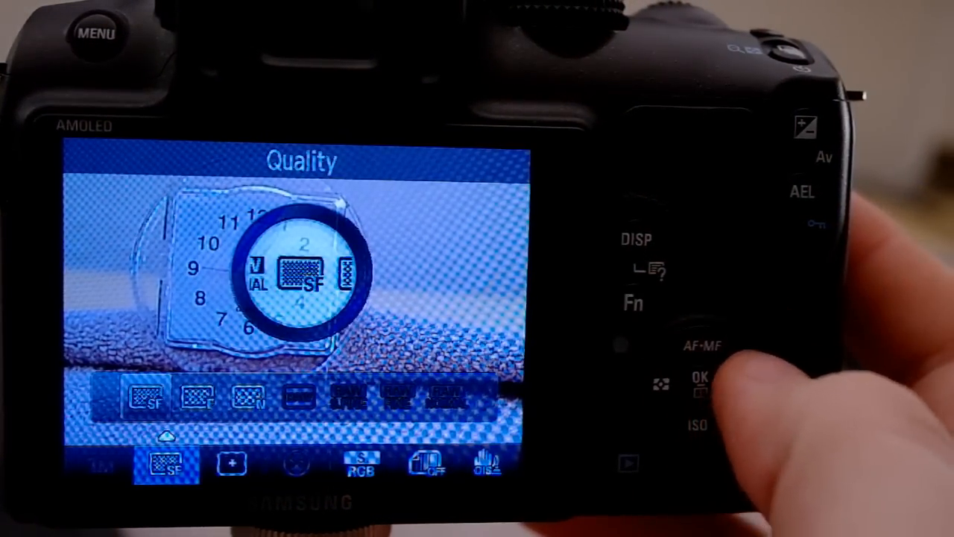